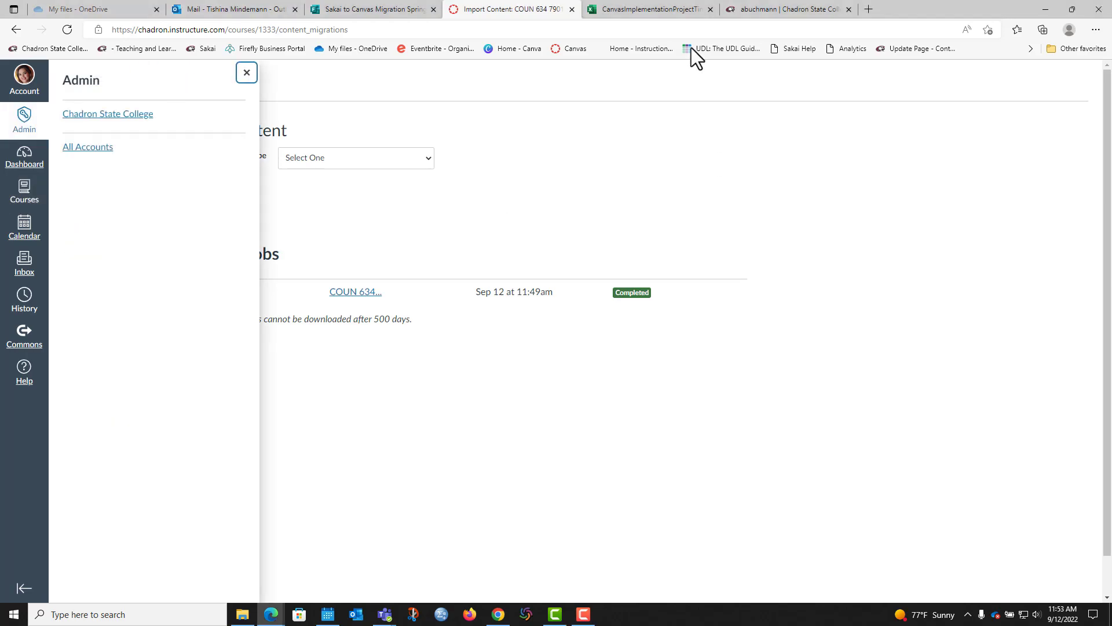
mouse_move(648, 9)
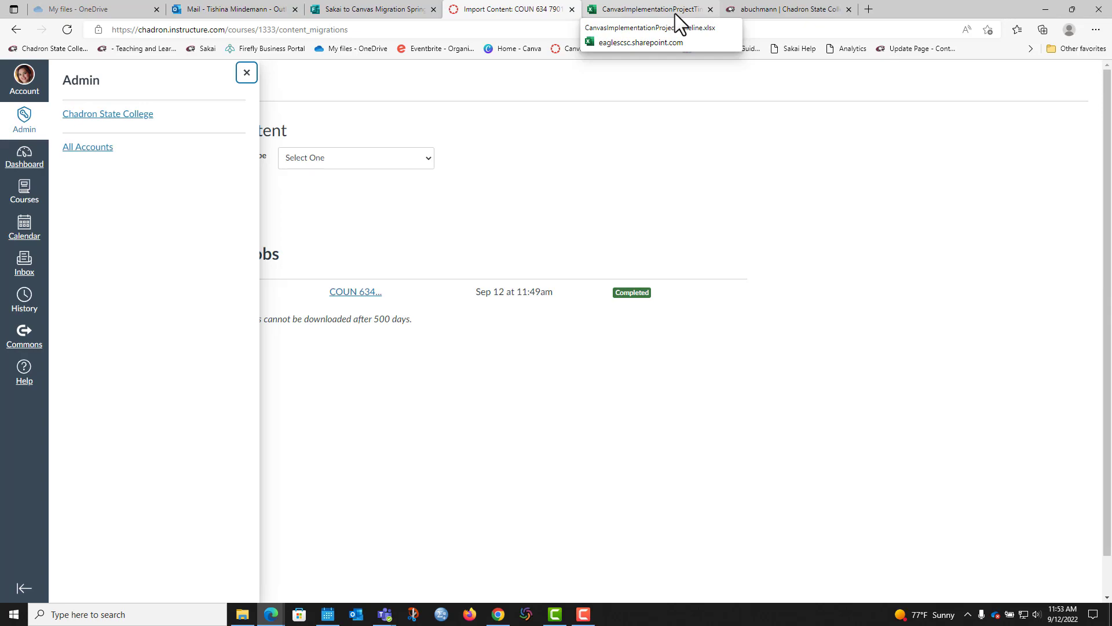
Step: Open the Spring 2023 COUN 635 7901-SP23-1 course home page
left_click(503, 8)
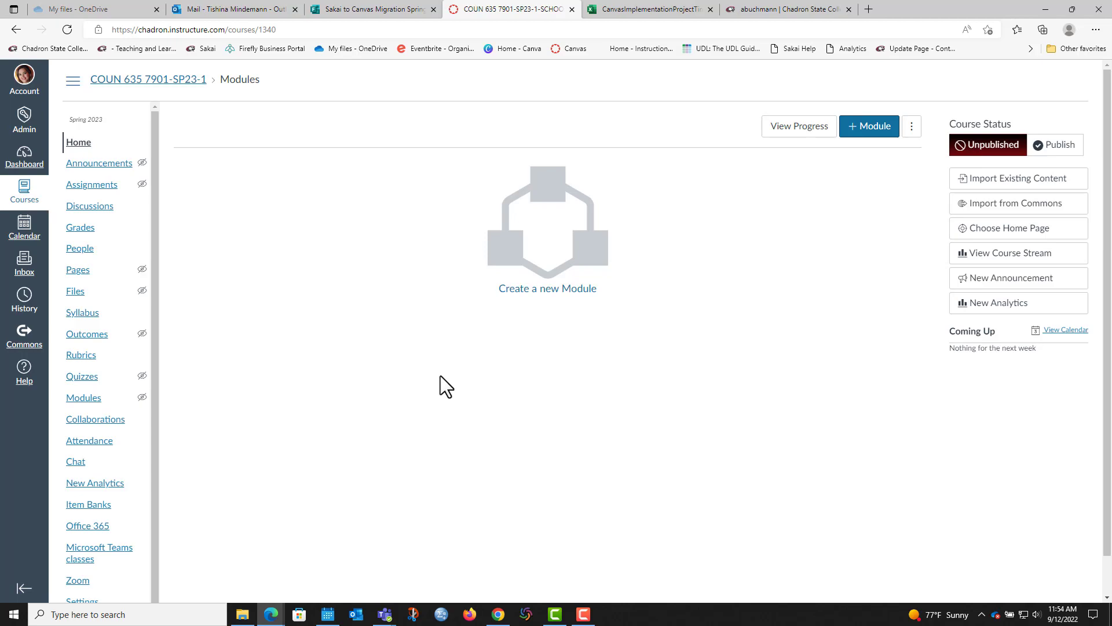
mouse_move(317, 362)
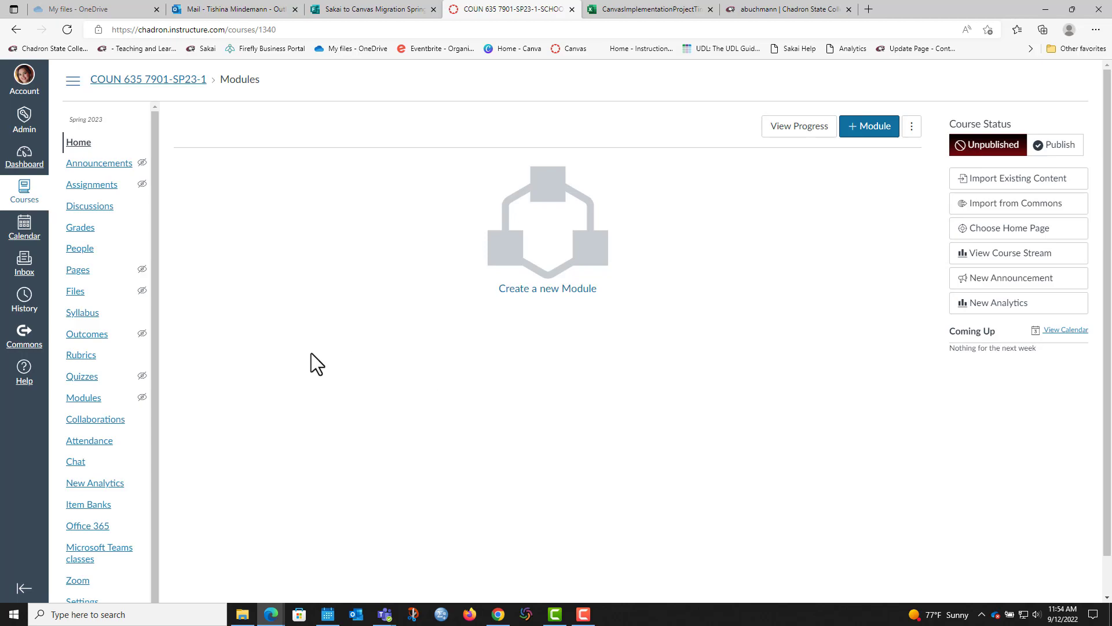
mouse_move(998, 183)
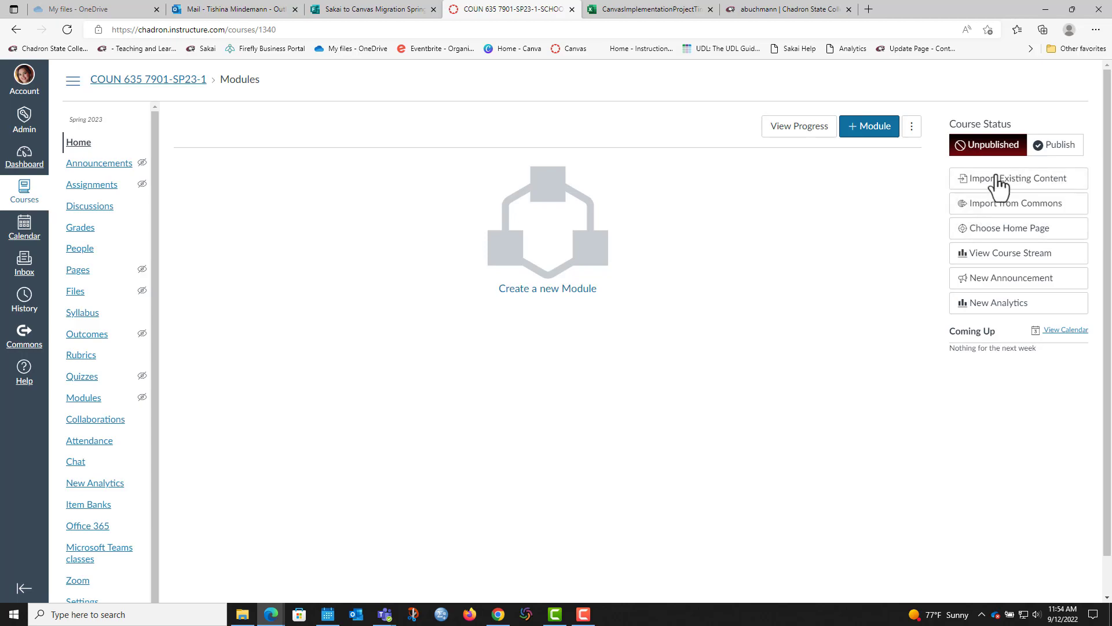
Step: Import all content from the Fall 2022 COUN 635 course with date adjustment enabled
left_click(1018, 178)
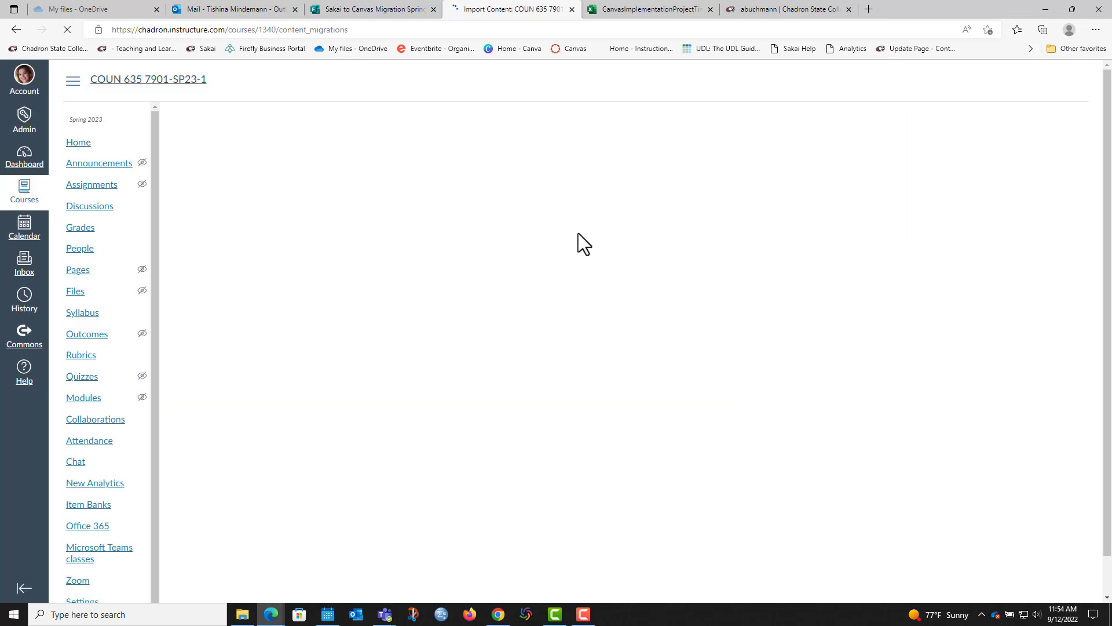
left_click(354, 157)
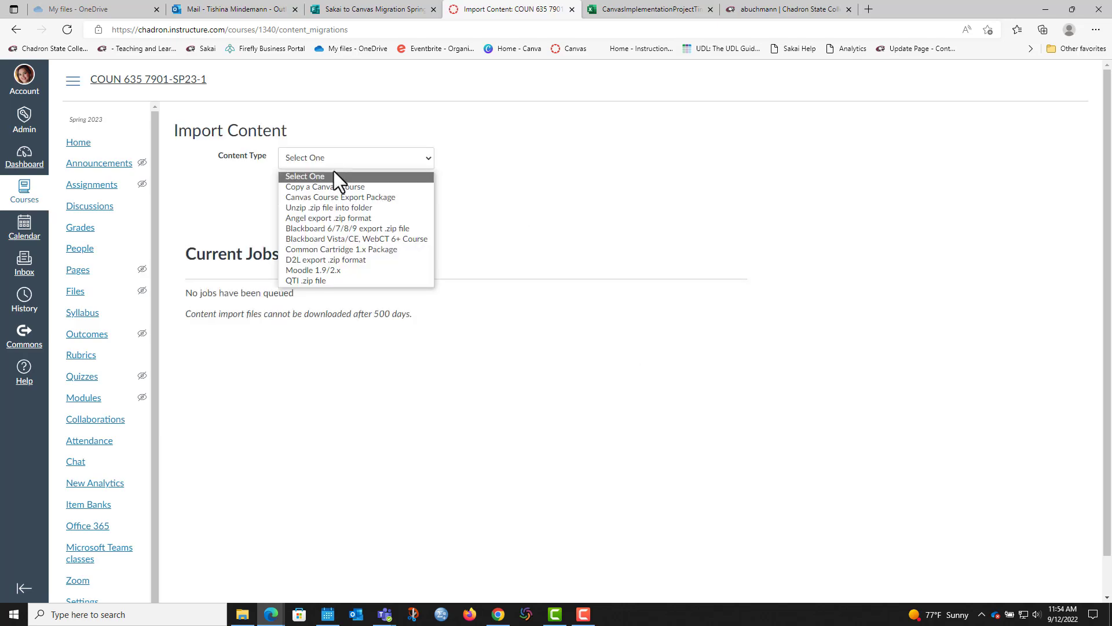
left_click(325, 186)
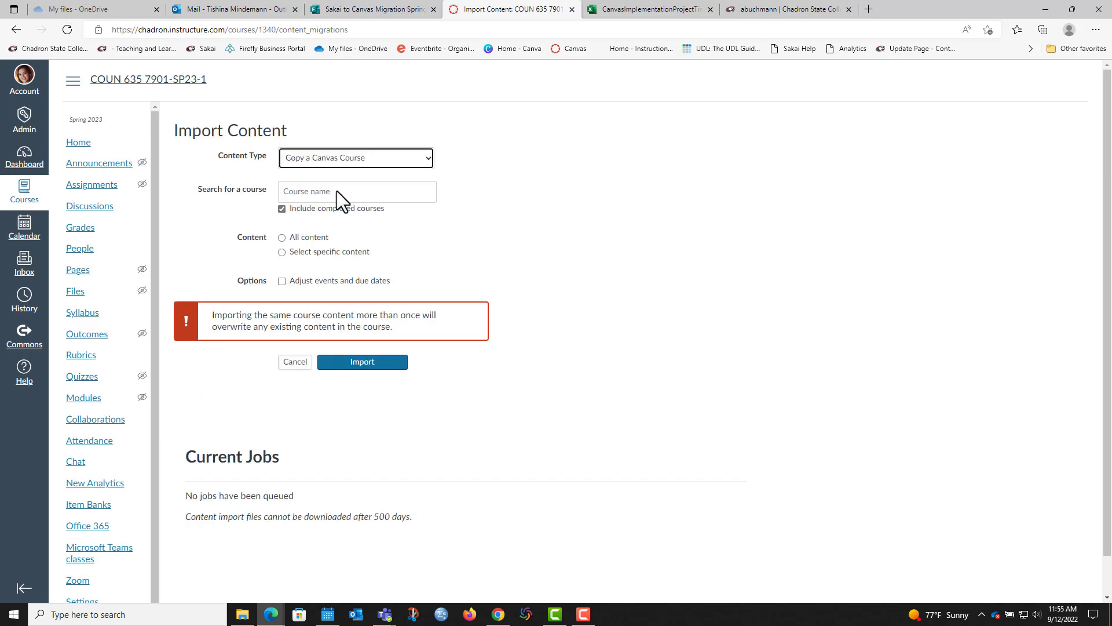
type("coun")
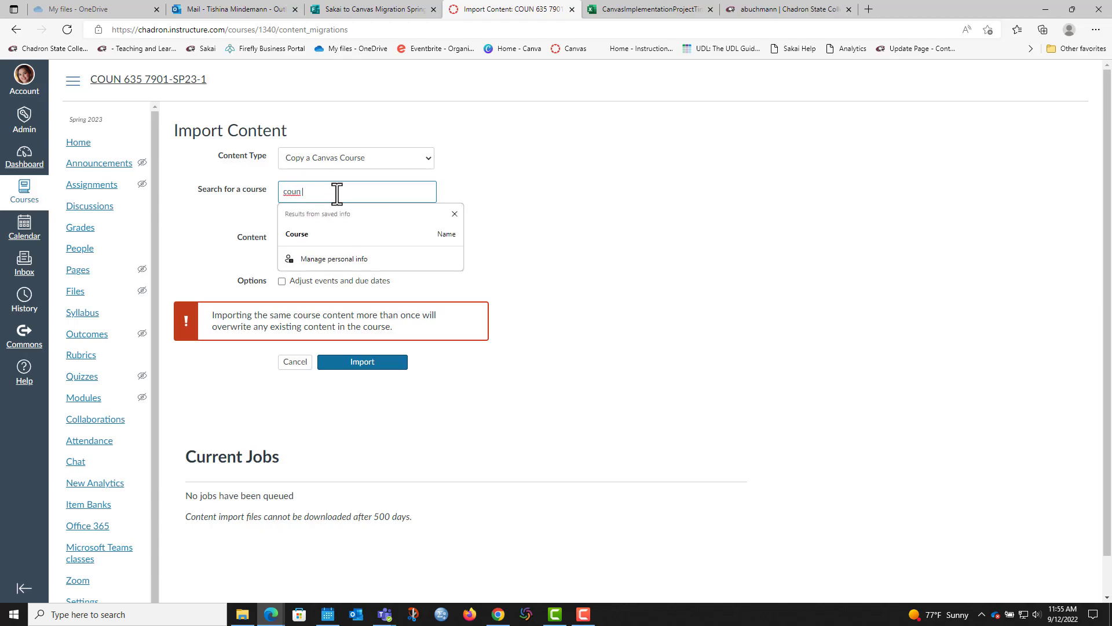
type("635")
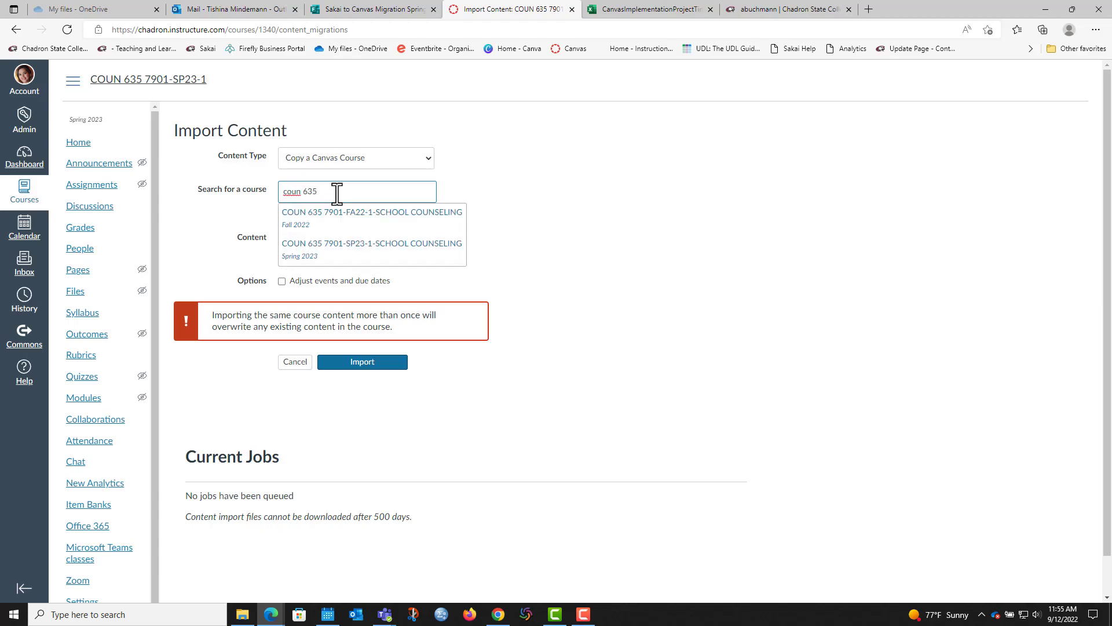
left_click(371, 211)
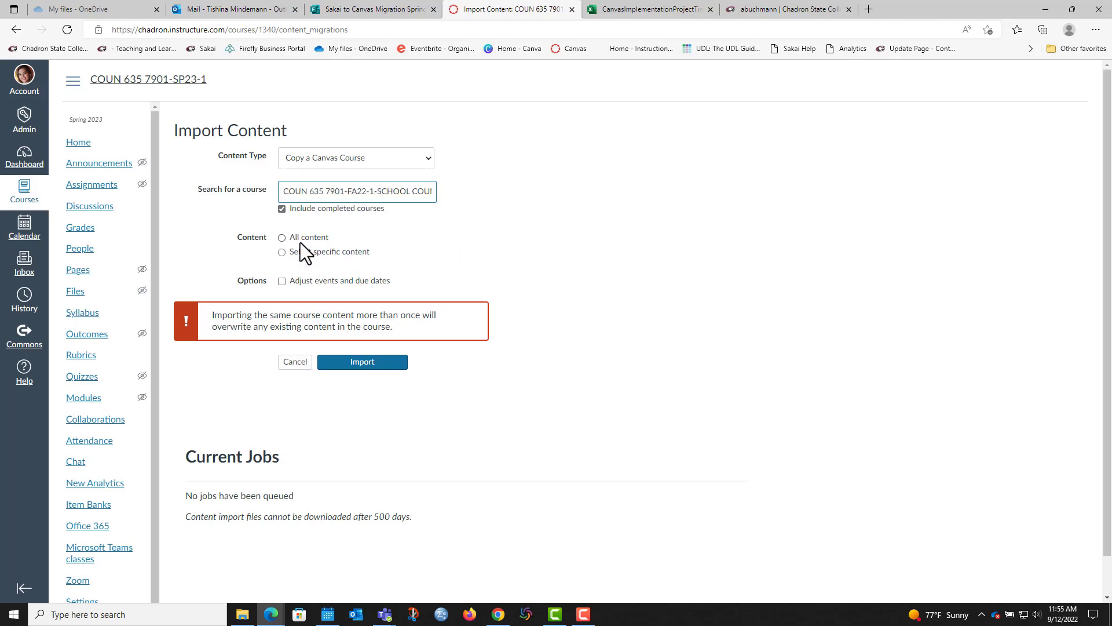
left_click(282, 237)
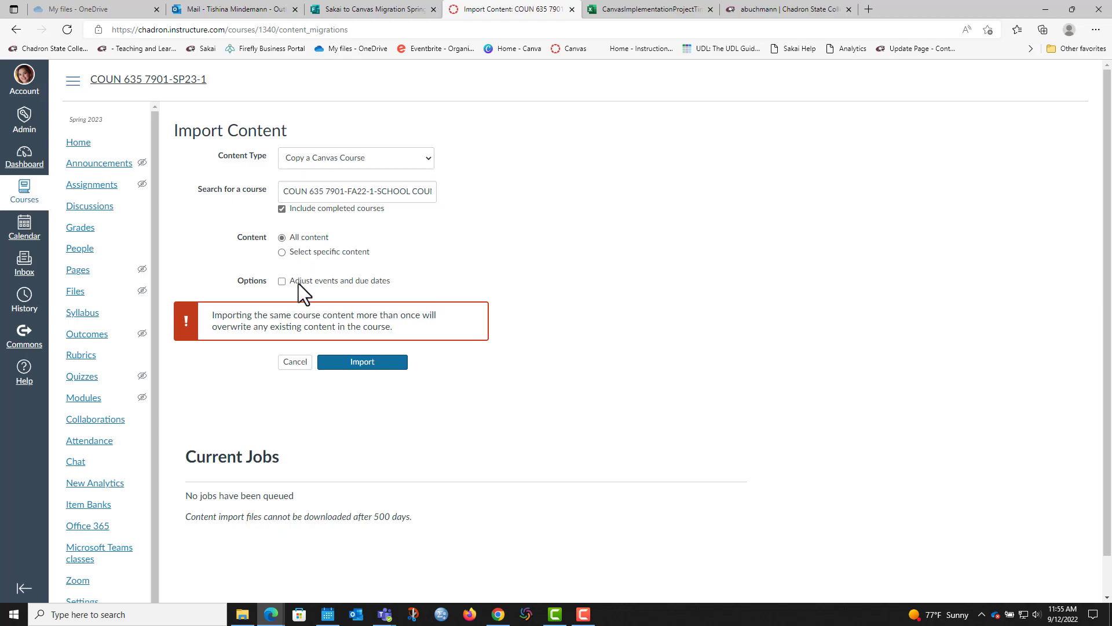
left_click(282, 280)
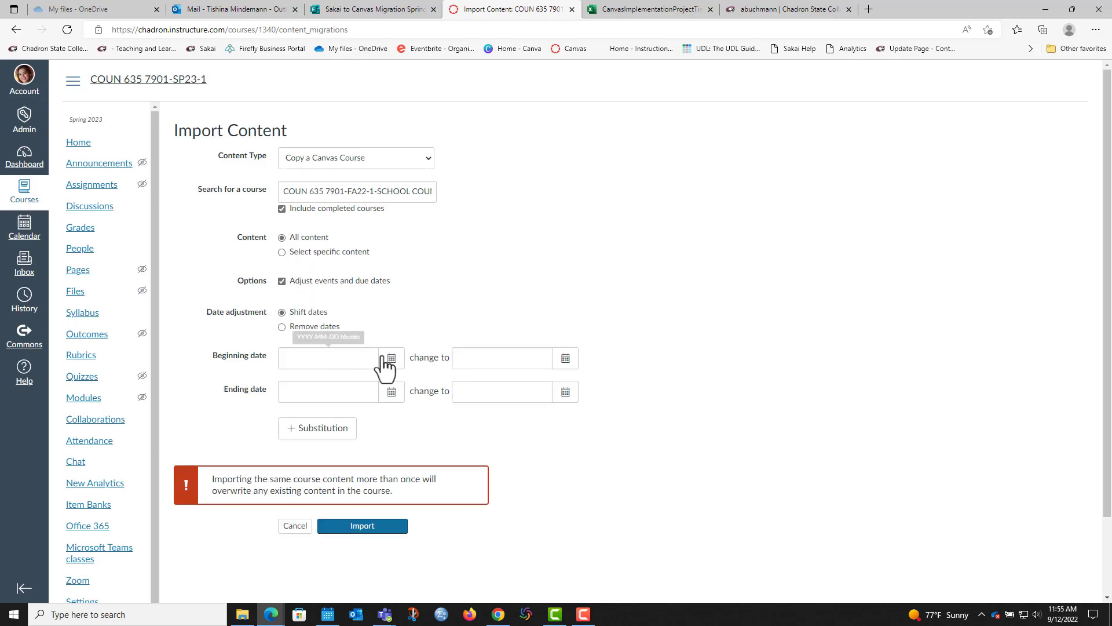
Step: Shift the beginning date from Aug 22, 2022 to Jan 9, 2023
left_click(390, 358)
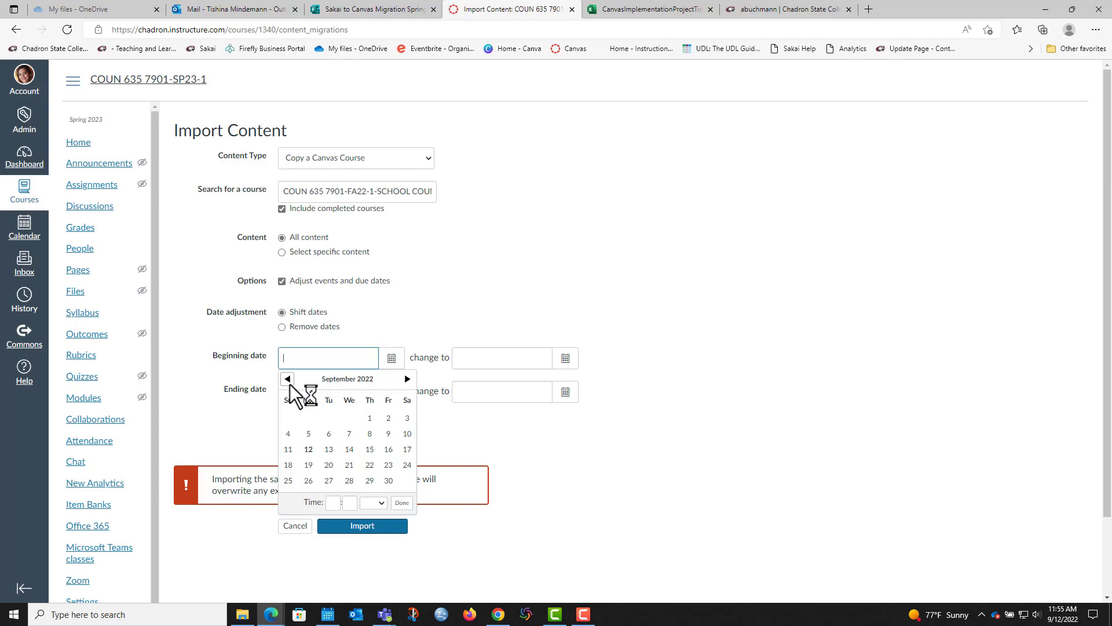
left_click(287, 378)
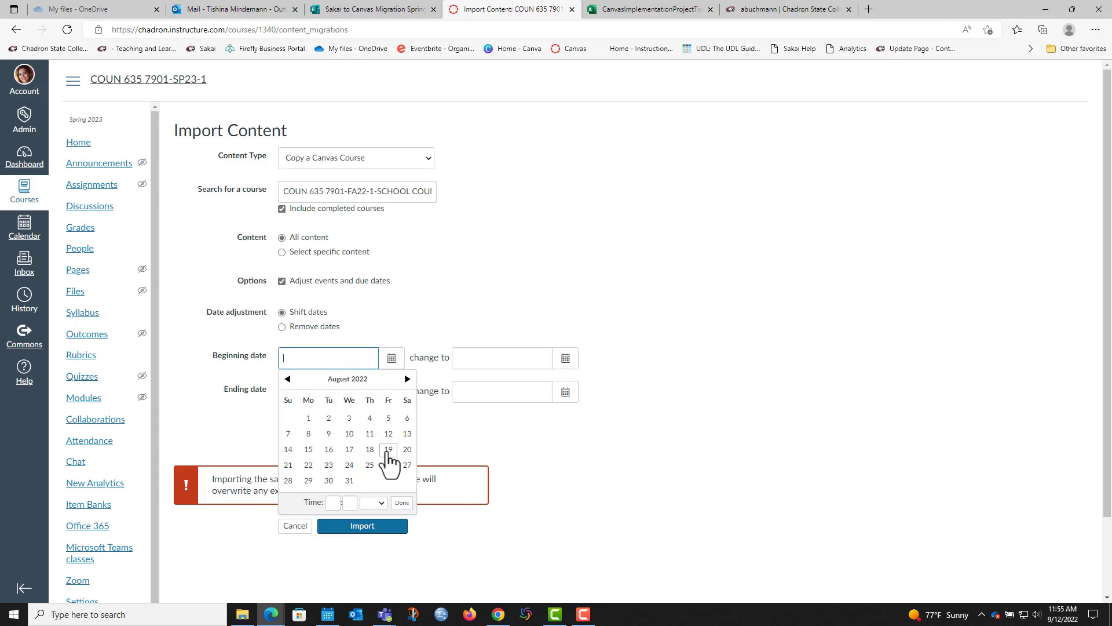
mouse_move(307, 465)
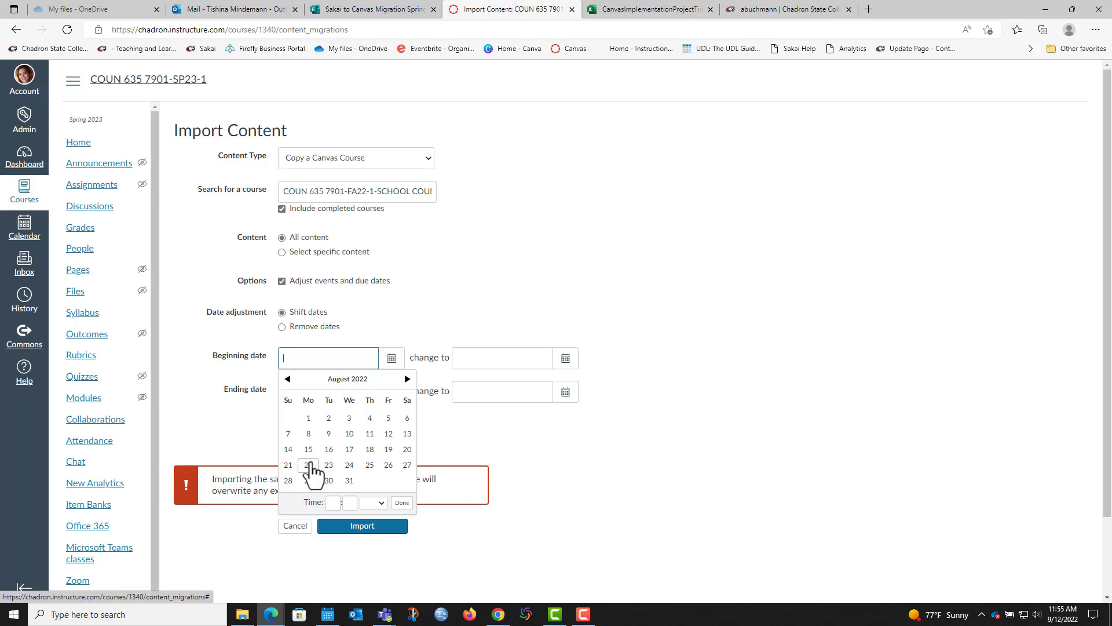
left_click(307, 465)
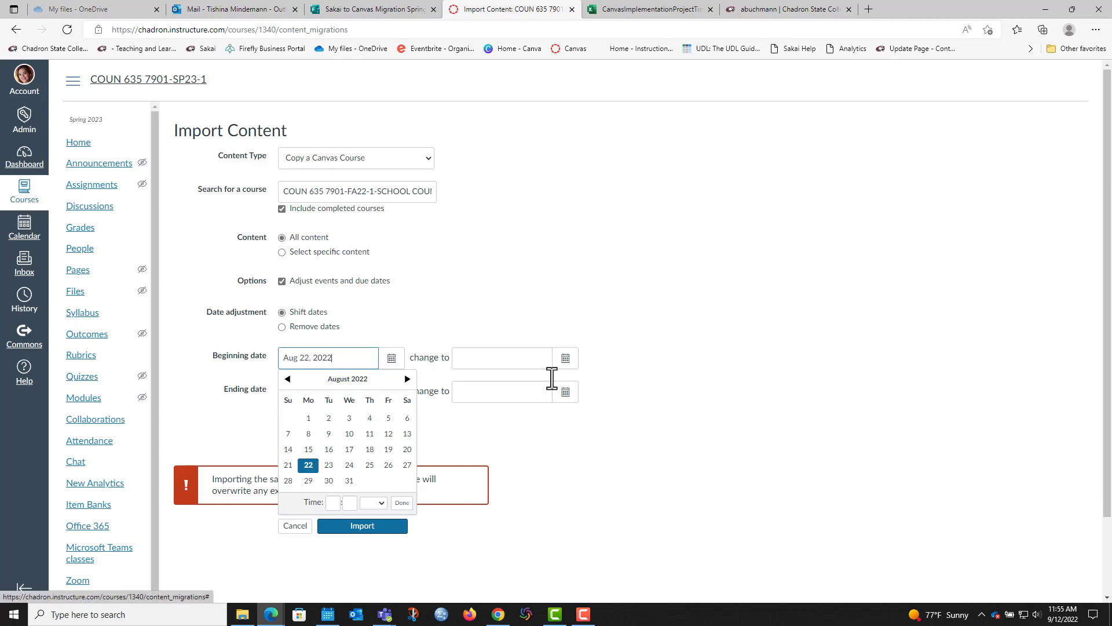
left_click(565, 357)
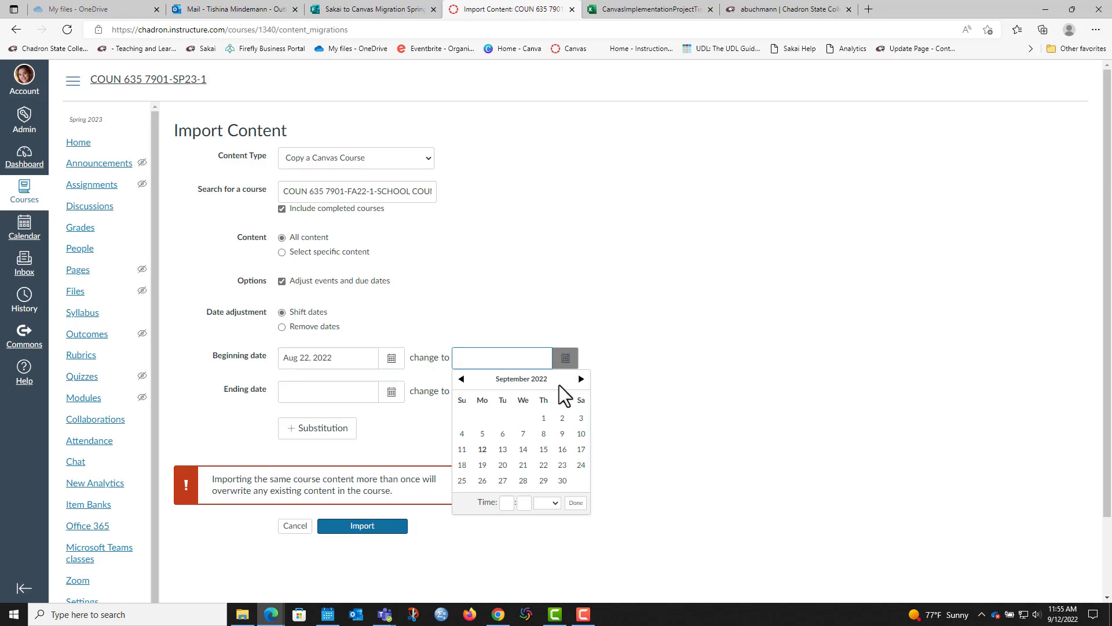
left_click(581, 379)
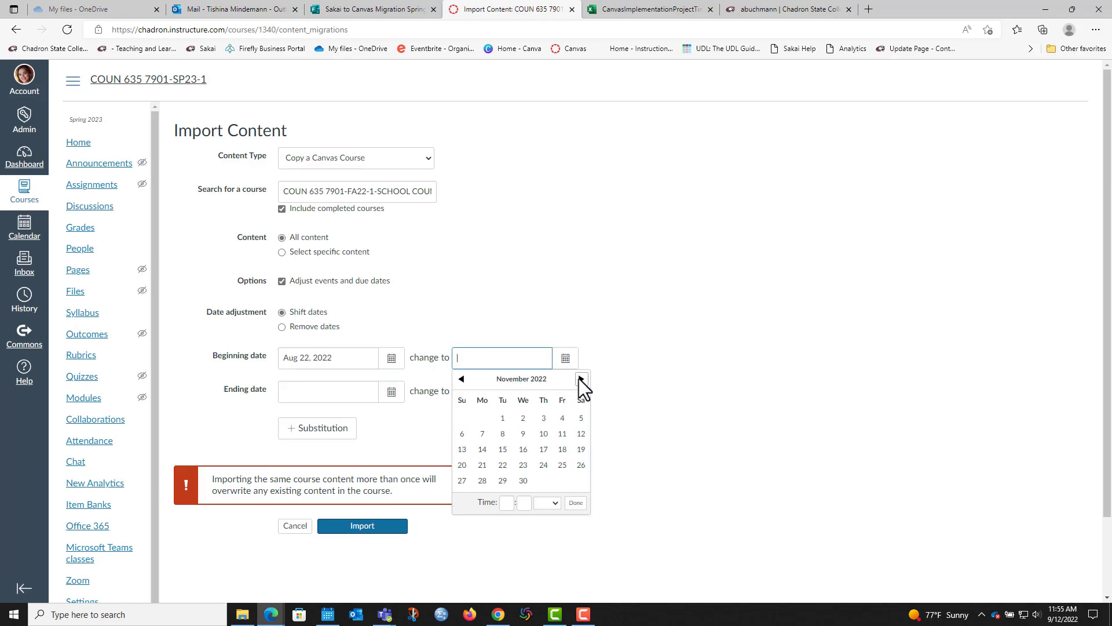
left_click(581, 379)
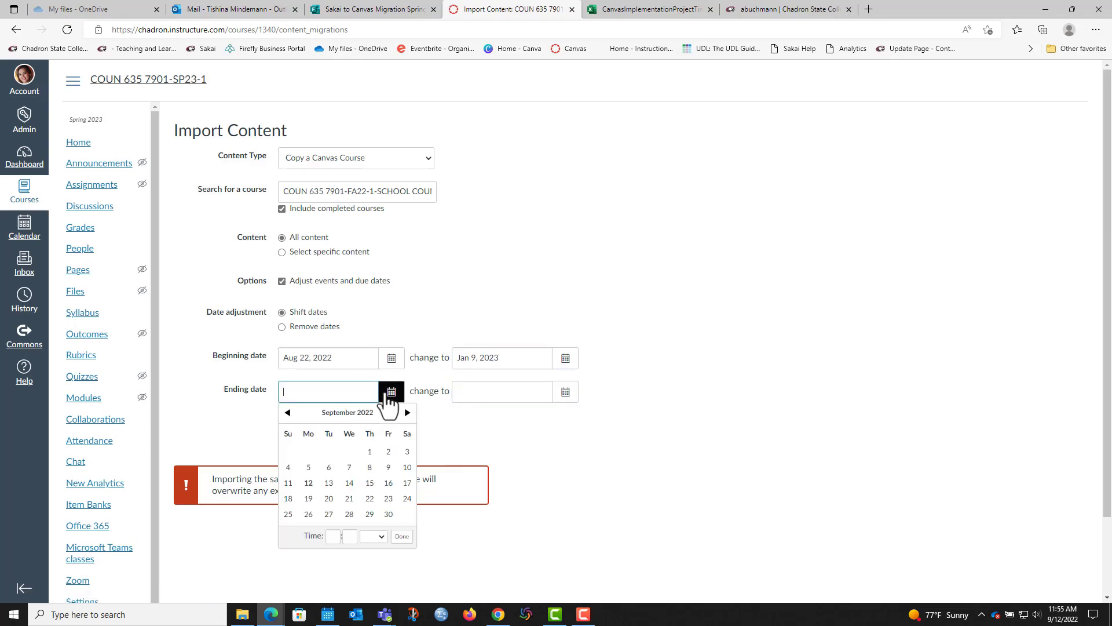
Step: Shift the ending date from Dec 16, 2022 to May 5, 2023 and start the copy
left_click(408, 412)
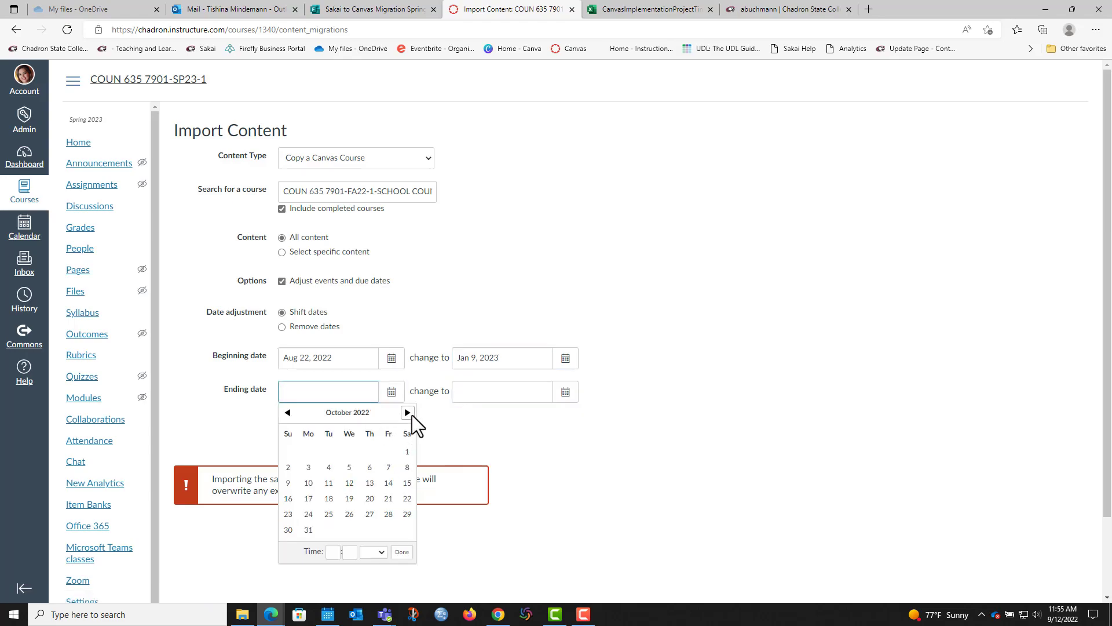
left_click(407, 412)
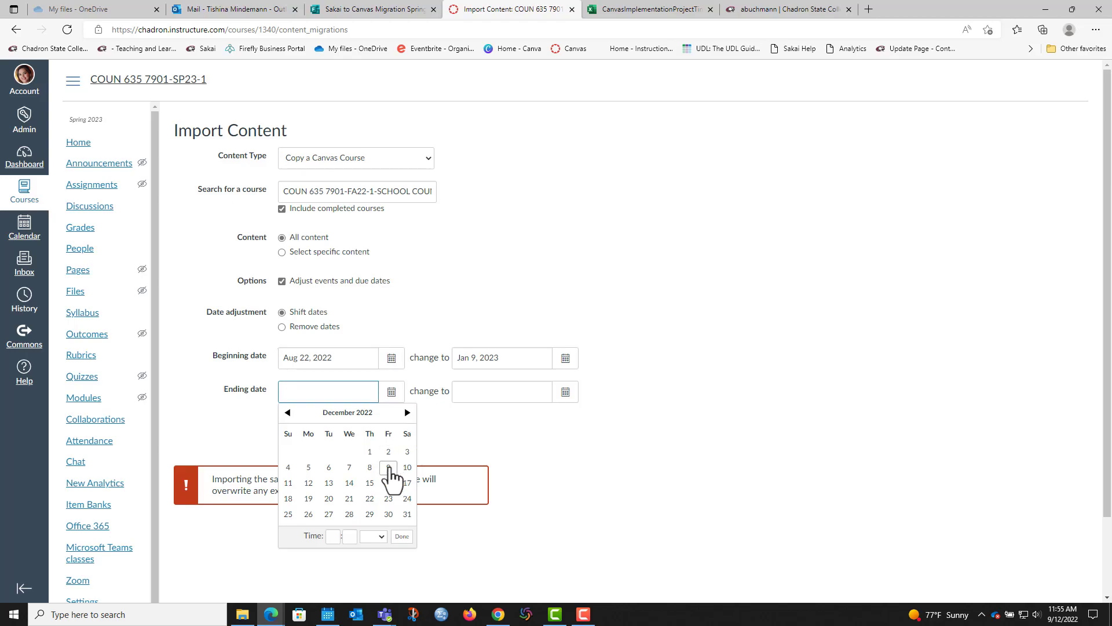
left_click(388, 483)
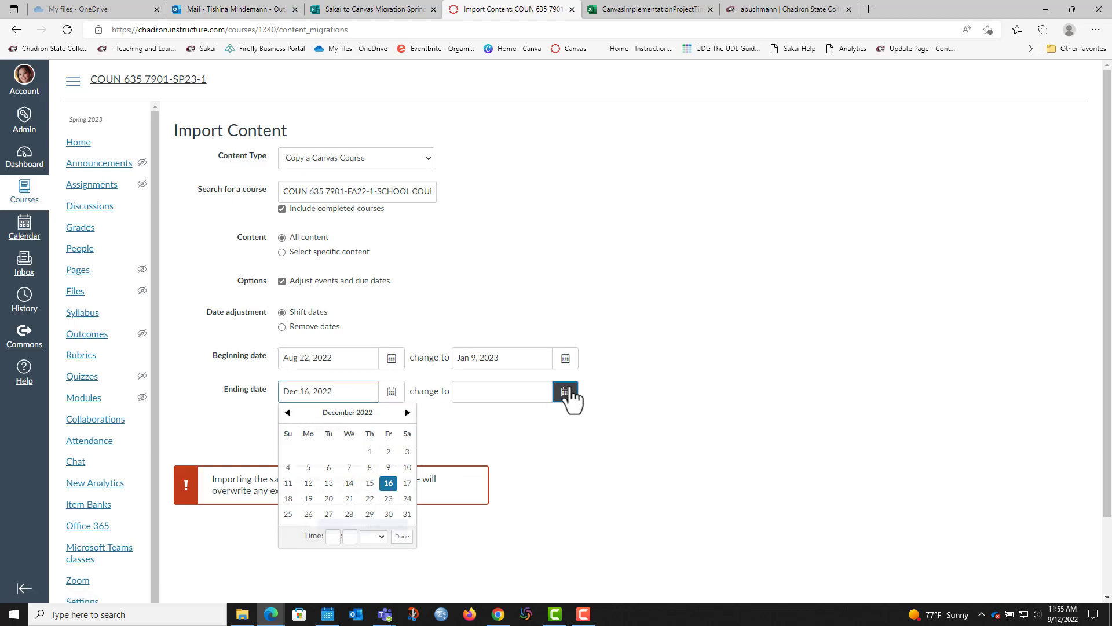
left_click(407, 412)
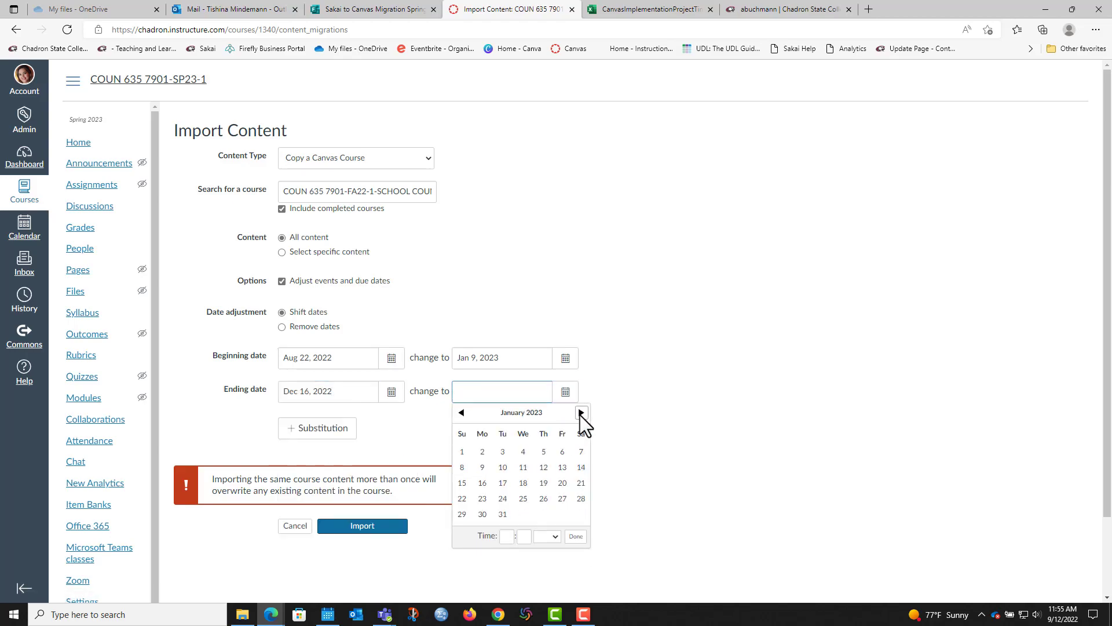
left_click(581, 412)
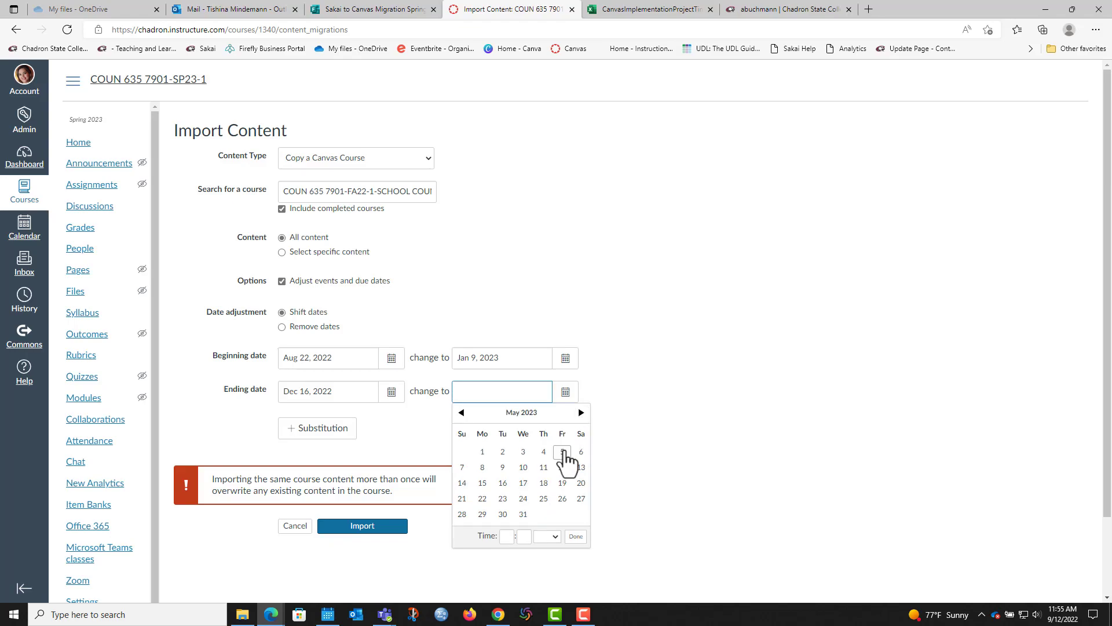
left_click(562, 452)
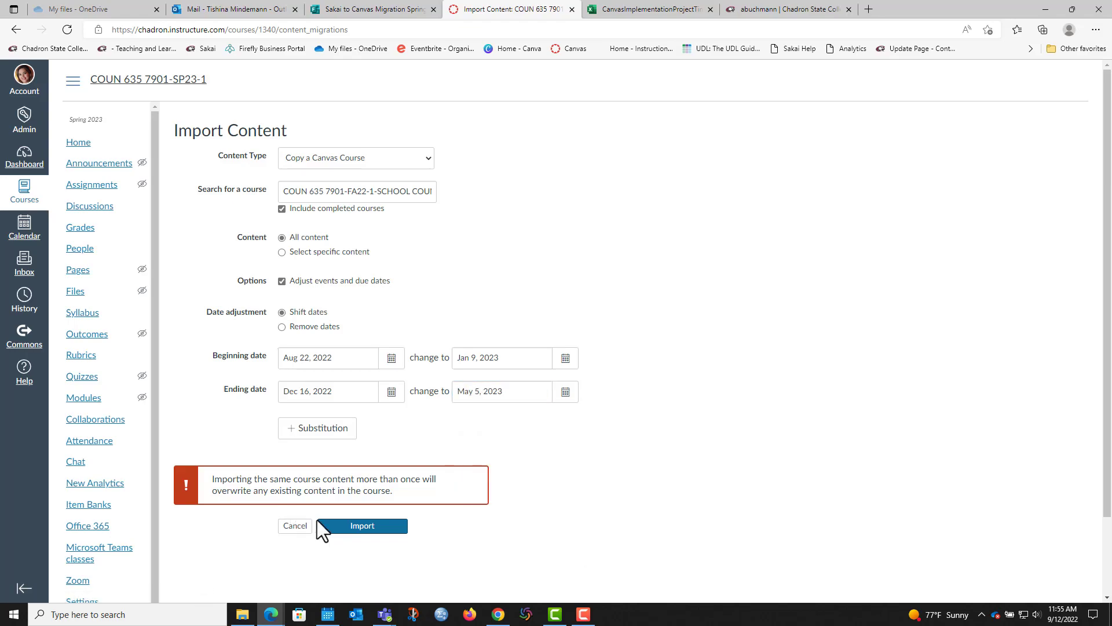
left_click(361, 525)
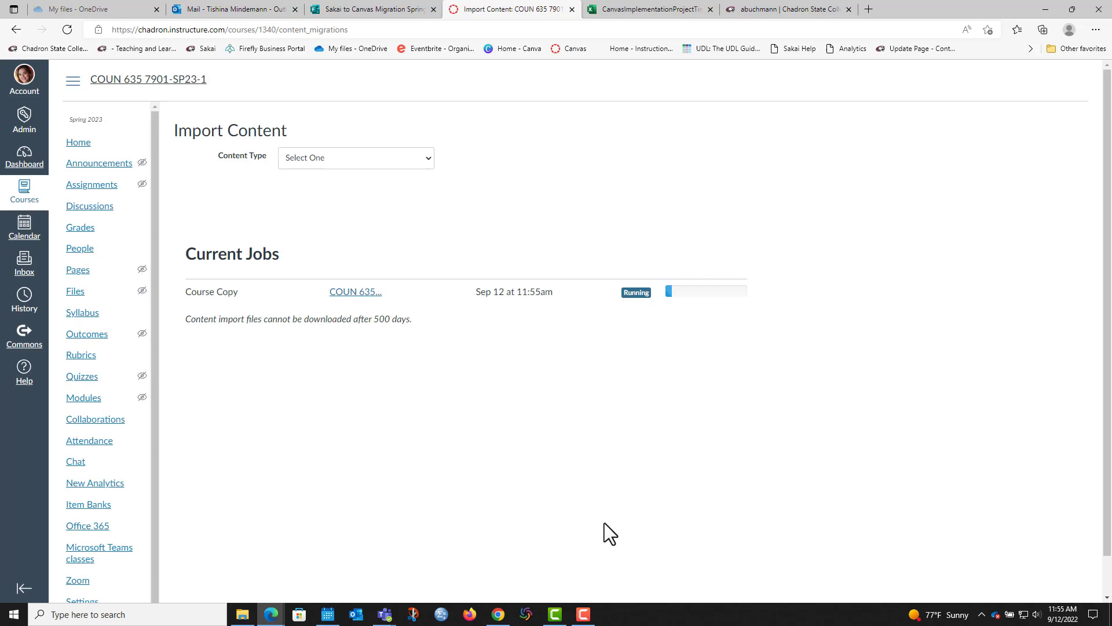
mouse_move(595, 531)
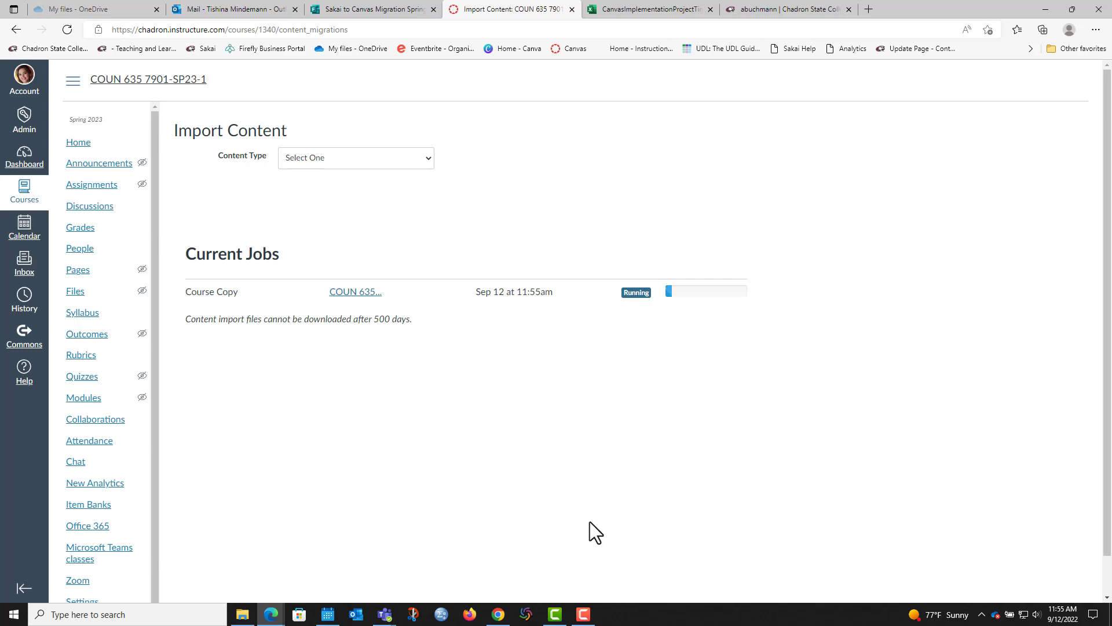
mouse_move(204, 282)
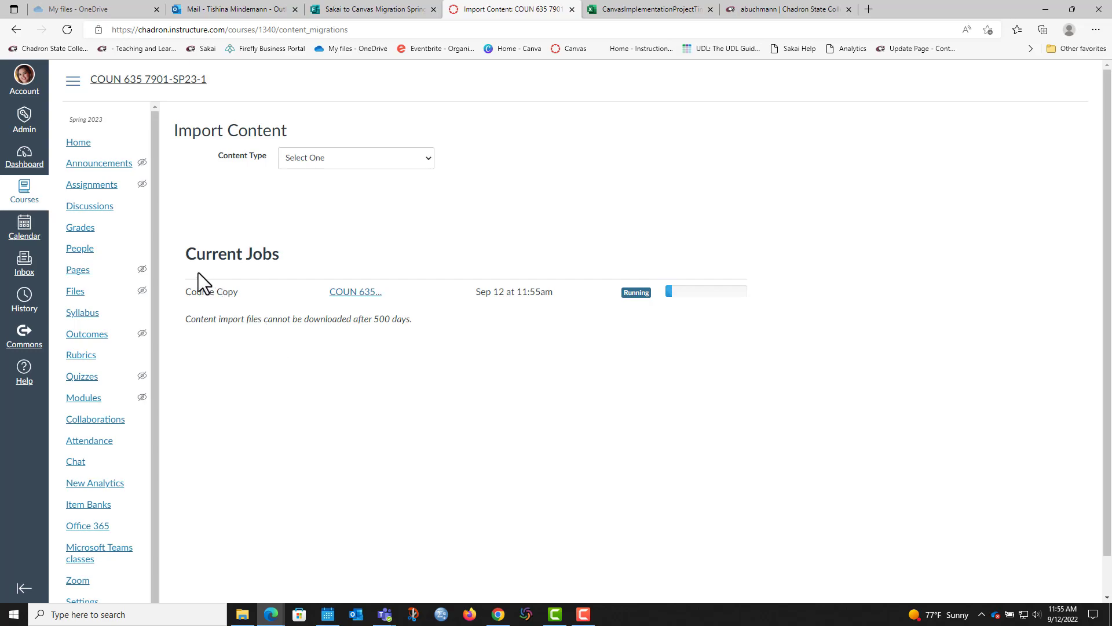
mouse_move(113, 328)
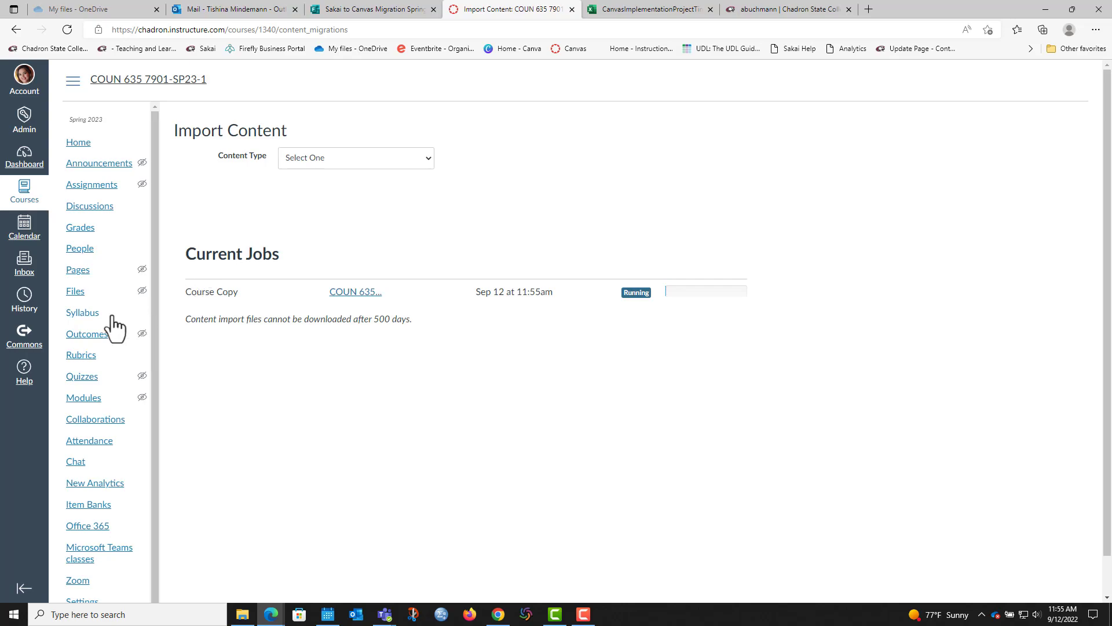
Step: Go to the course Syllabus page and begin editing its description
left_click(82, 312)
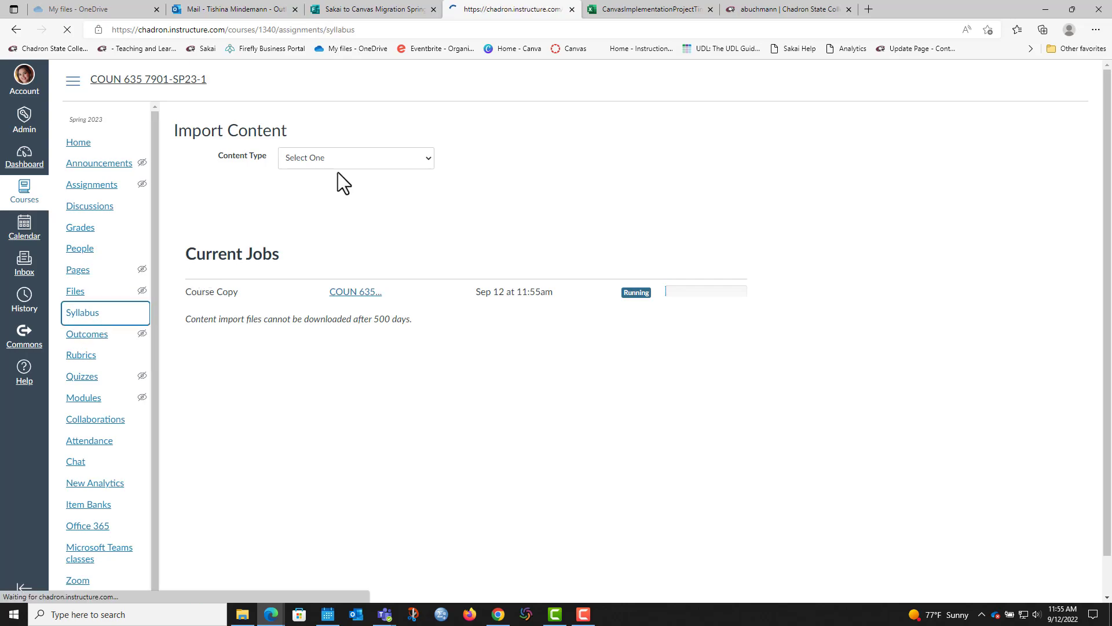
left_click(82, 312)
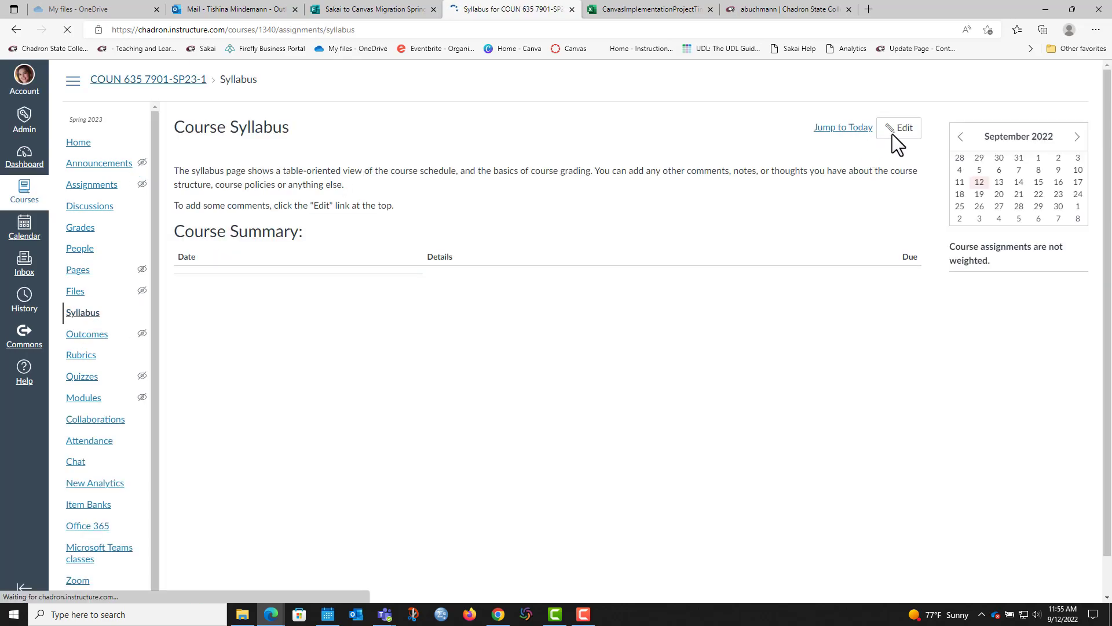
left_click(899, 127)
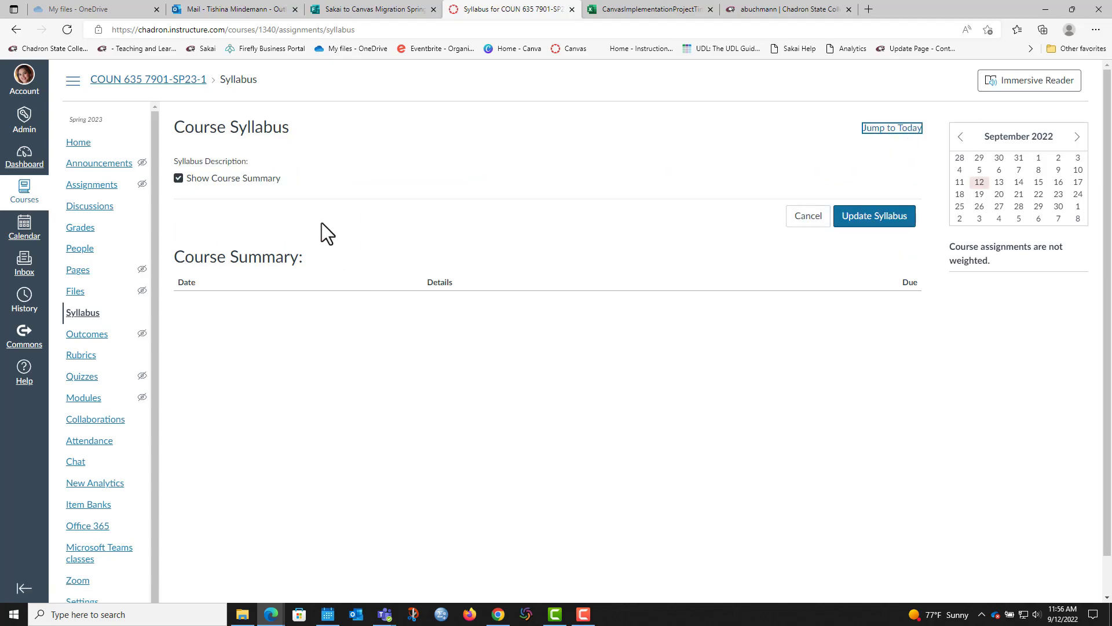
mouse_move(511, 175)
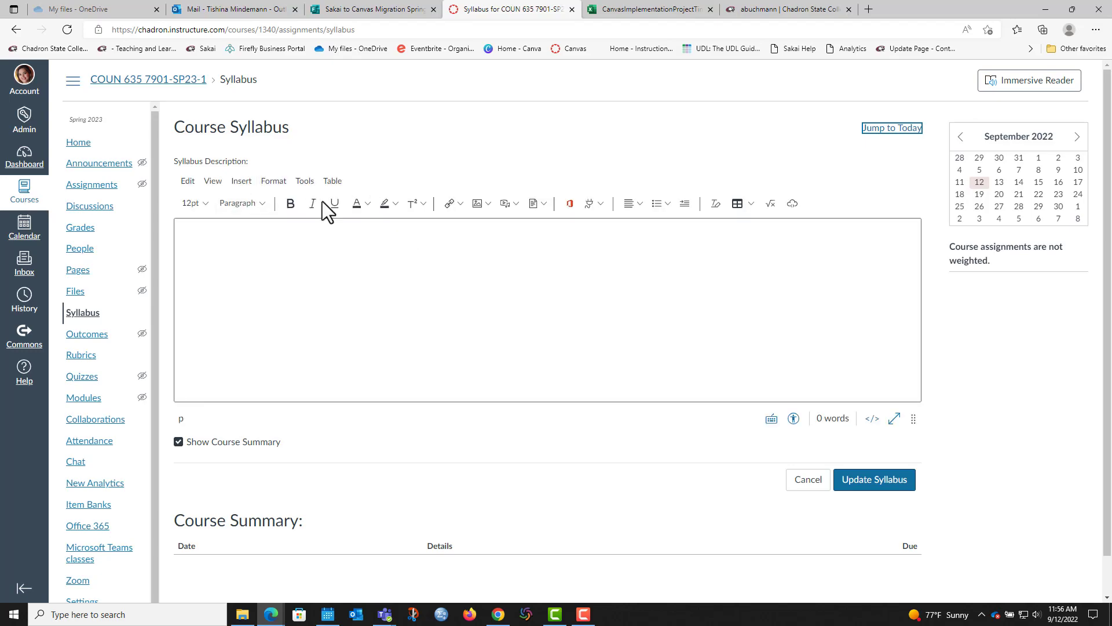
mouse_move(948, 509)
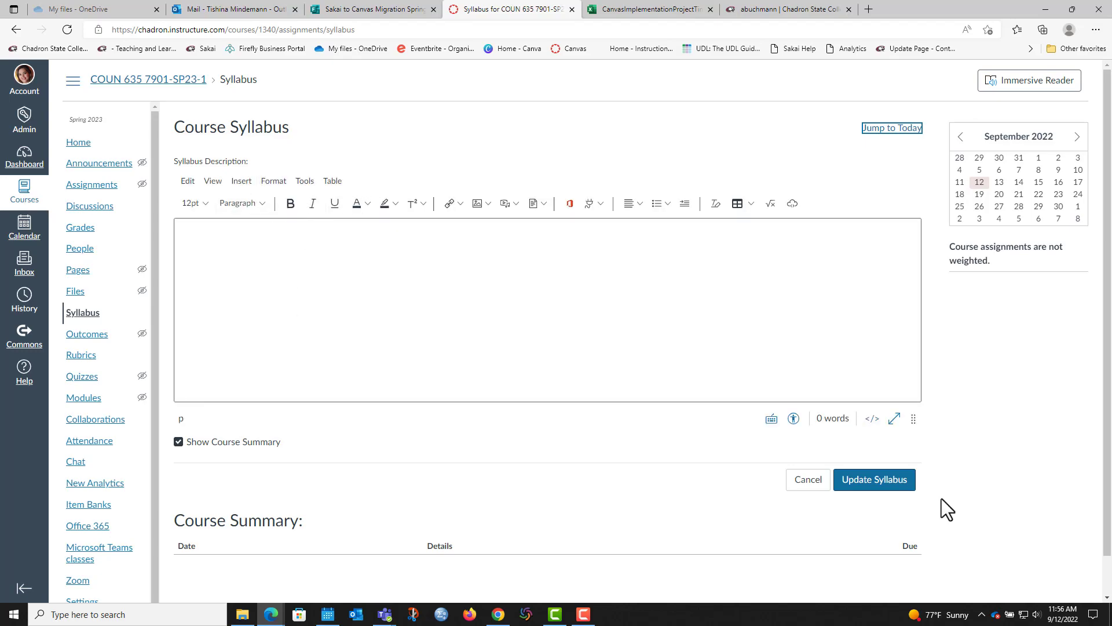